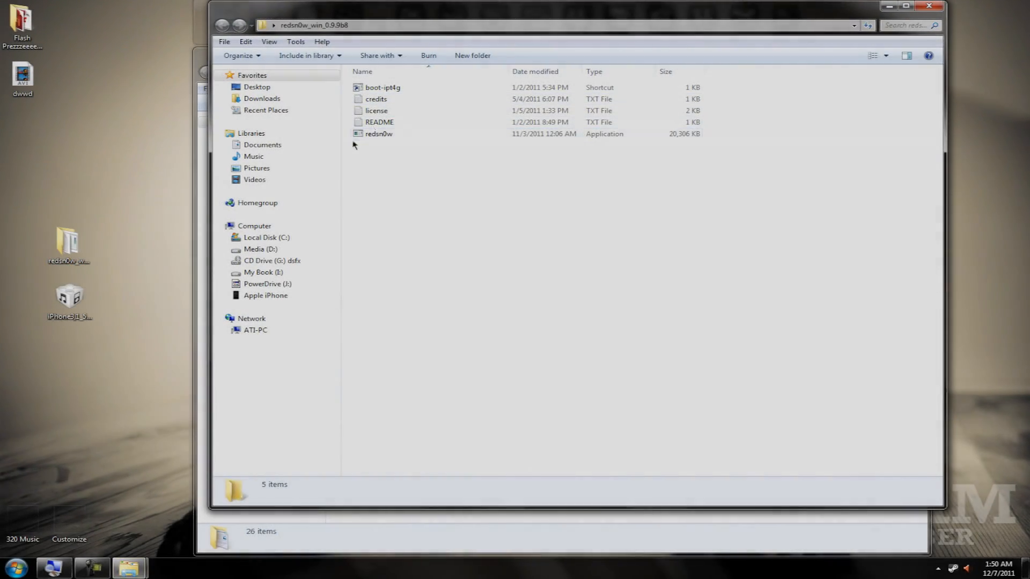
# Step: Launch redsn0w and, via Extras, select the .ipsw firmware, accepting its identification as iPhone3,1_5.0_9A334
pyautogui.click(379, 133)
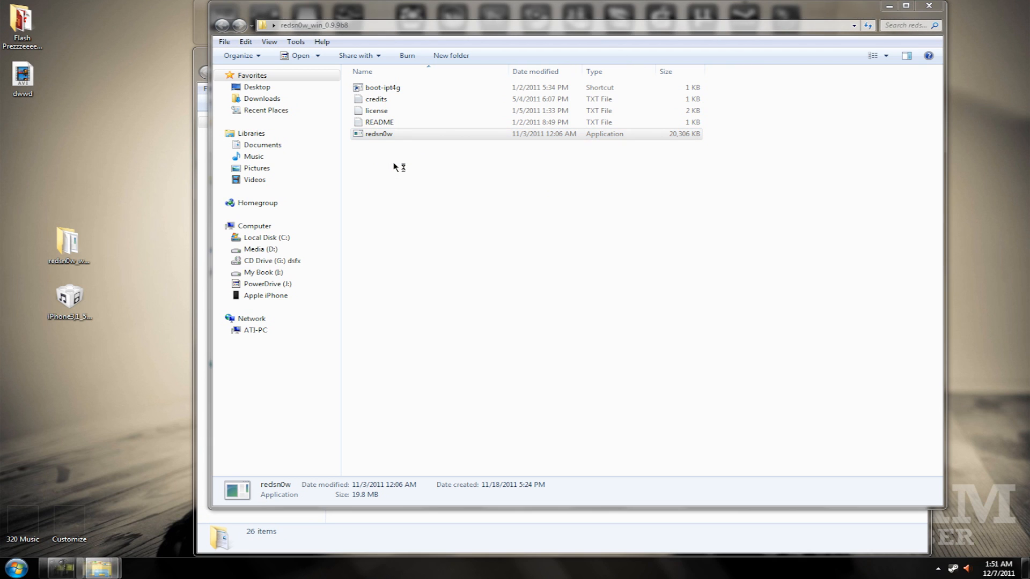
pyautogui.doubleClick(379, 133)
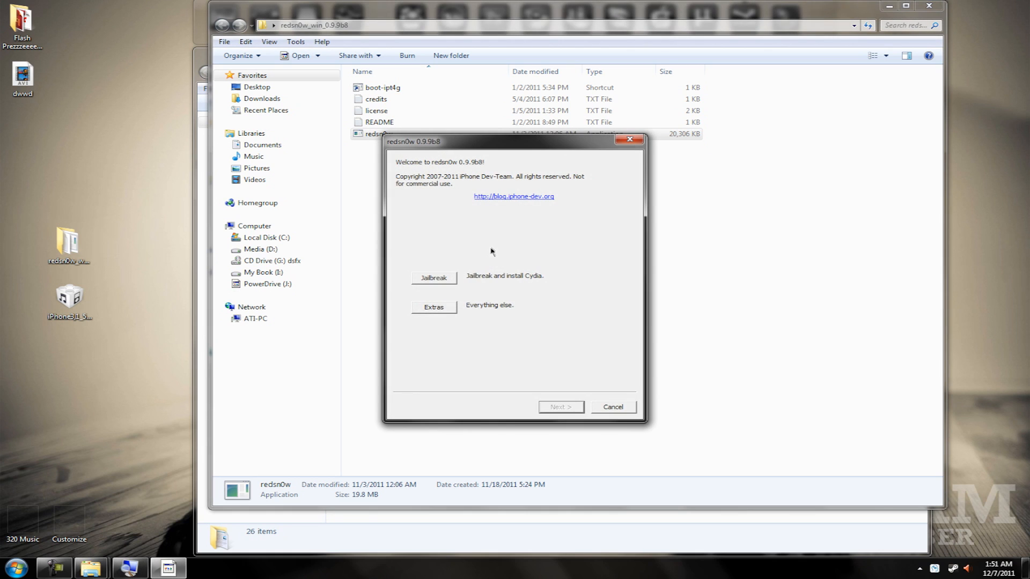
pyautogui.click(433, 307)
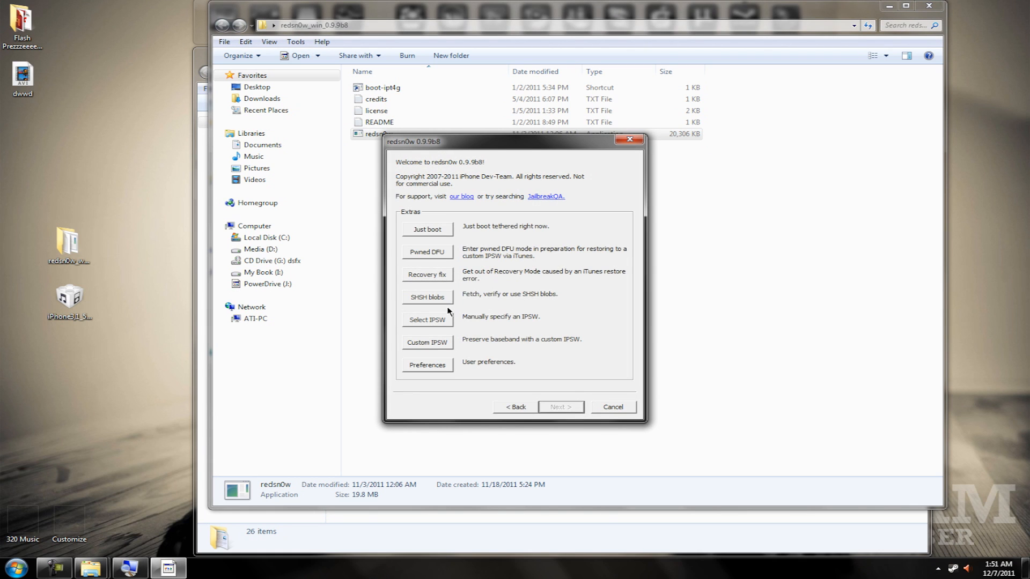
pyautogui.moveTo(411, 326)
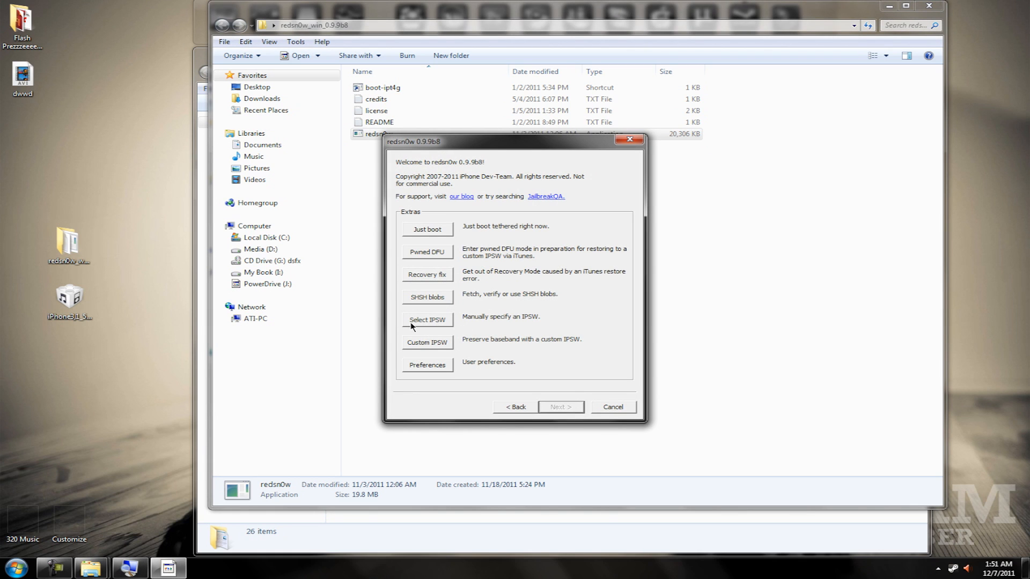
pyautogui.click(426, 320)
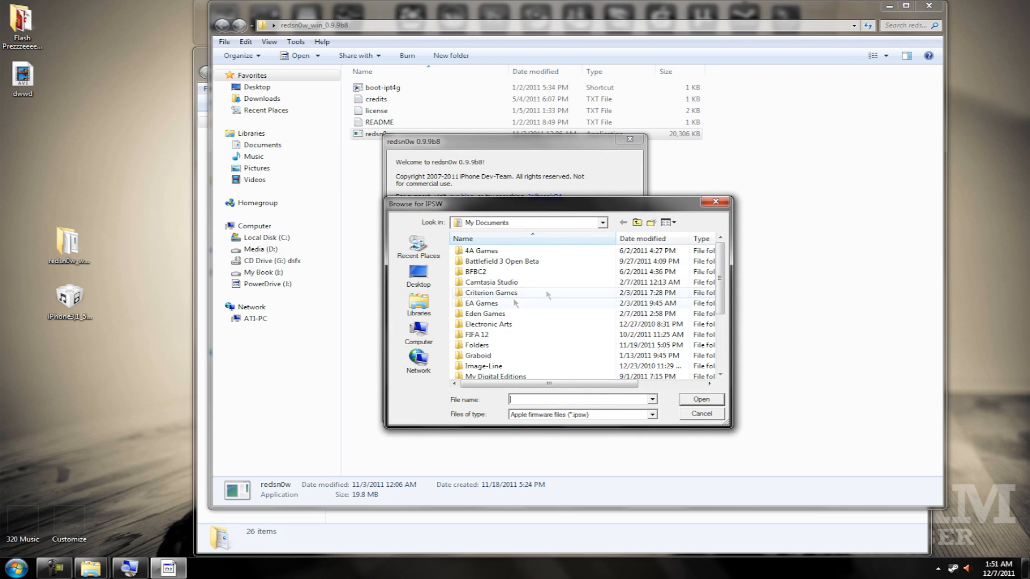
pyautogui.click(417, 273)
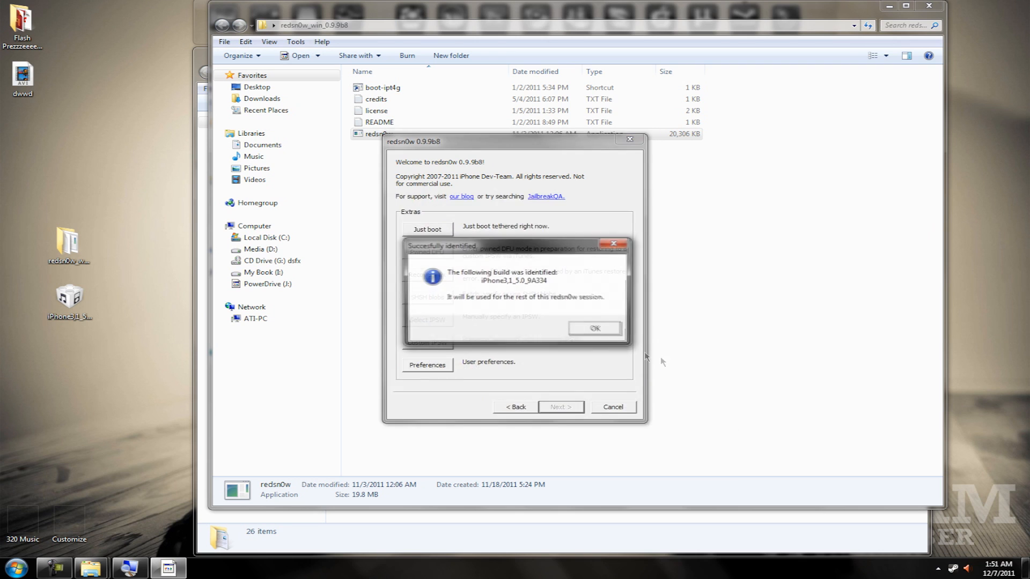
pyautogui.click(593, 328)
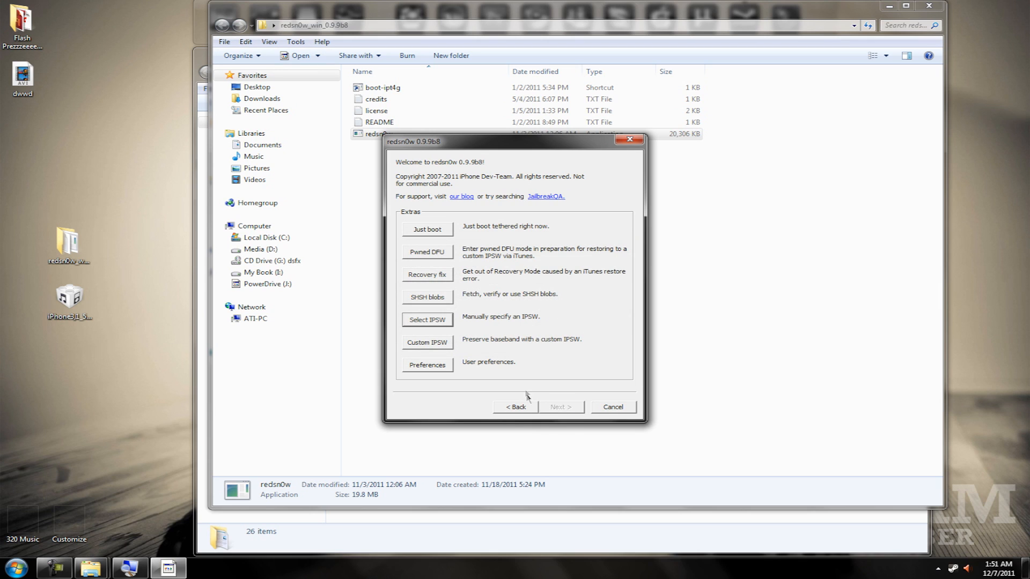
# Step: Return to the welcome screen, start the jailbreak so kernel patching runs, and dismiss the folder window
pyautogui.click(515, 406)
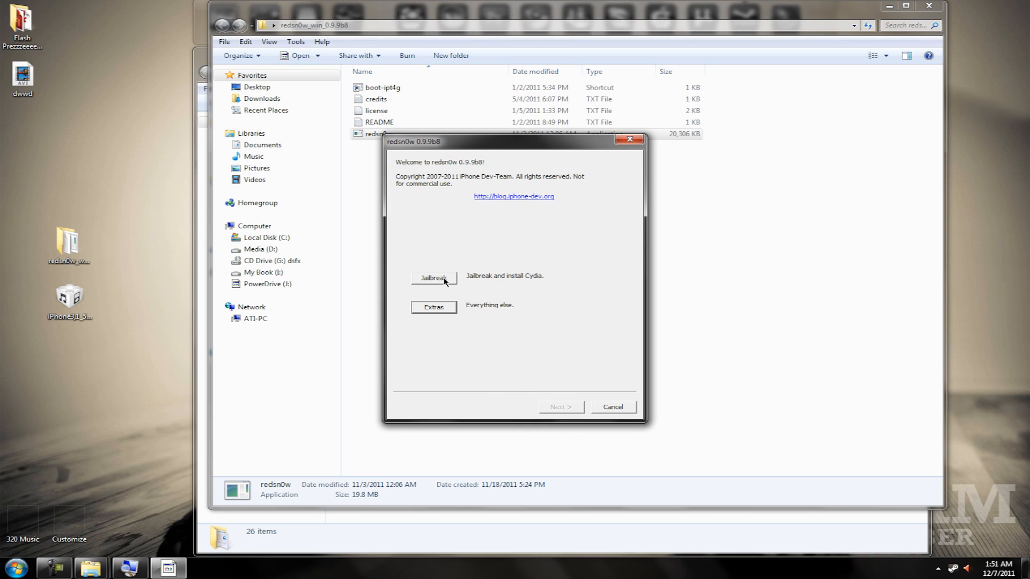
pyautogui.click(432, 277)
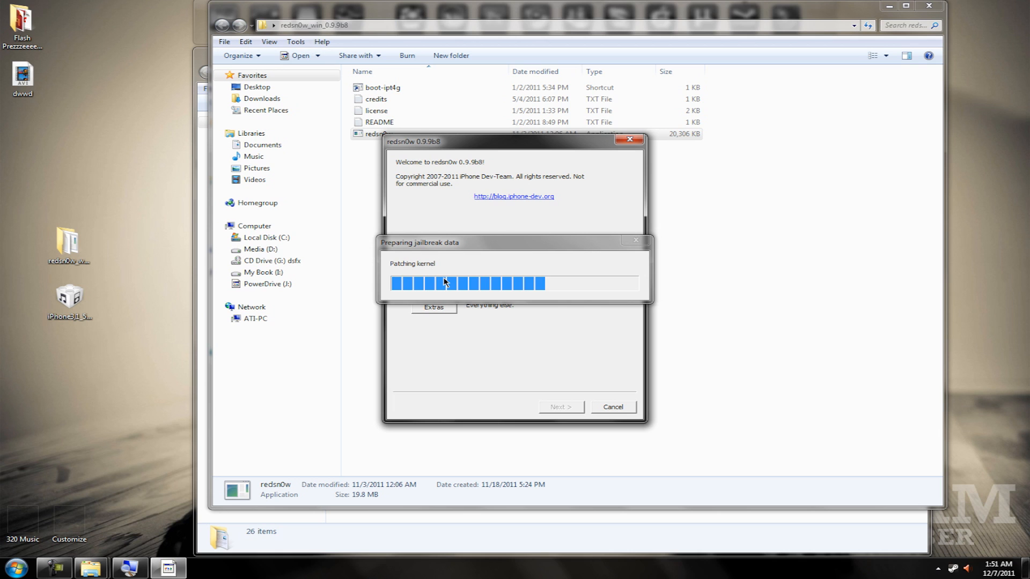
pyautogui.moveTo(493, 260)
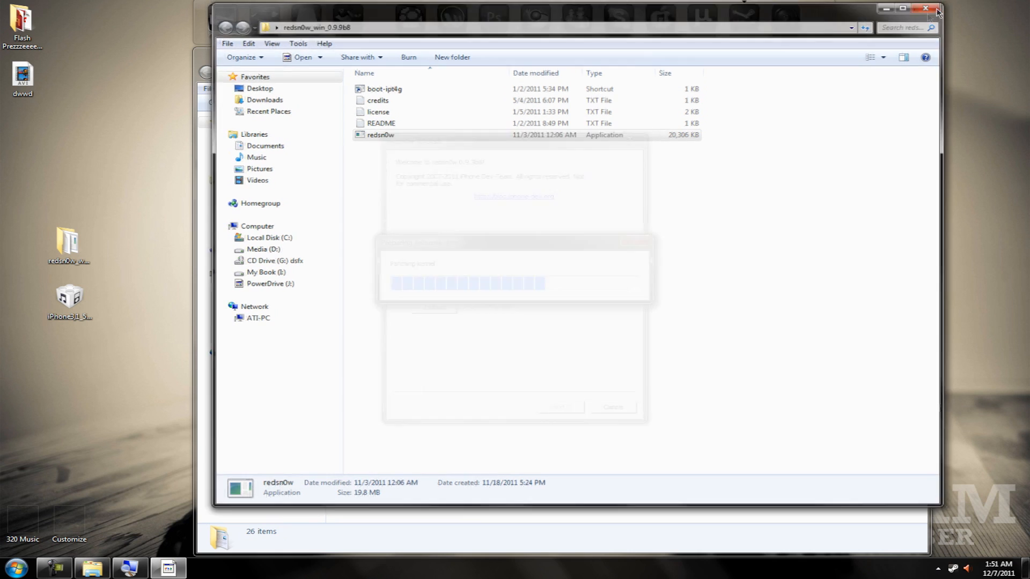
pyautogui.click(926, 9)
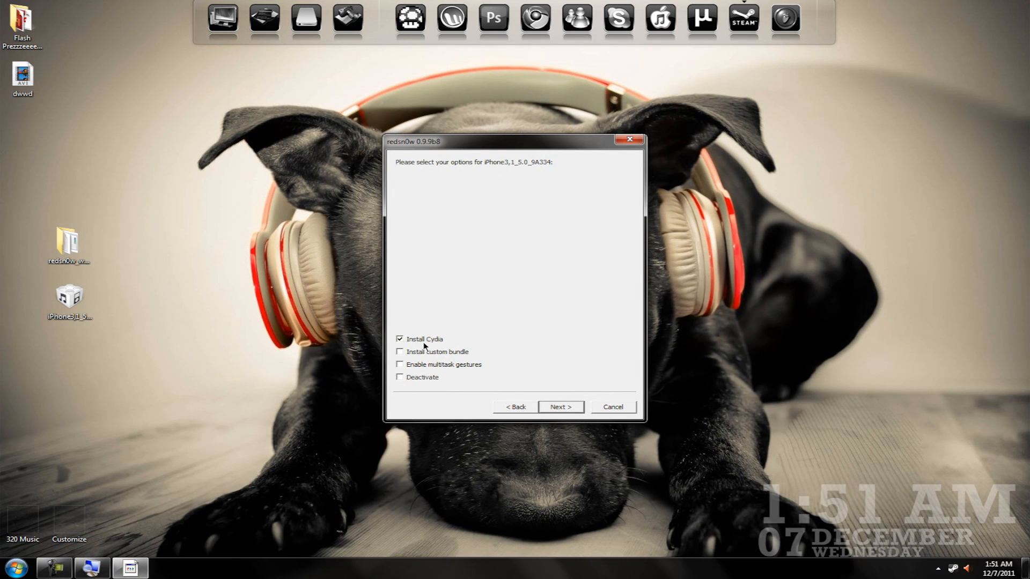
# Step: Continue with Install Cydia checked and confirm the phone is off and plugged in to reach the DFU instructions
pyautogui.click(560, 406)
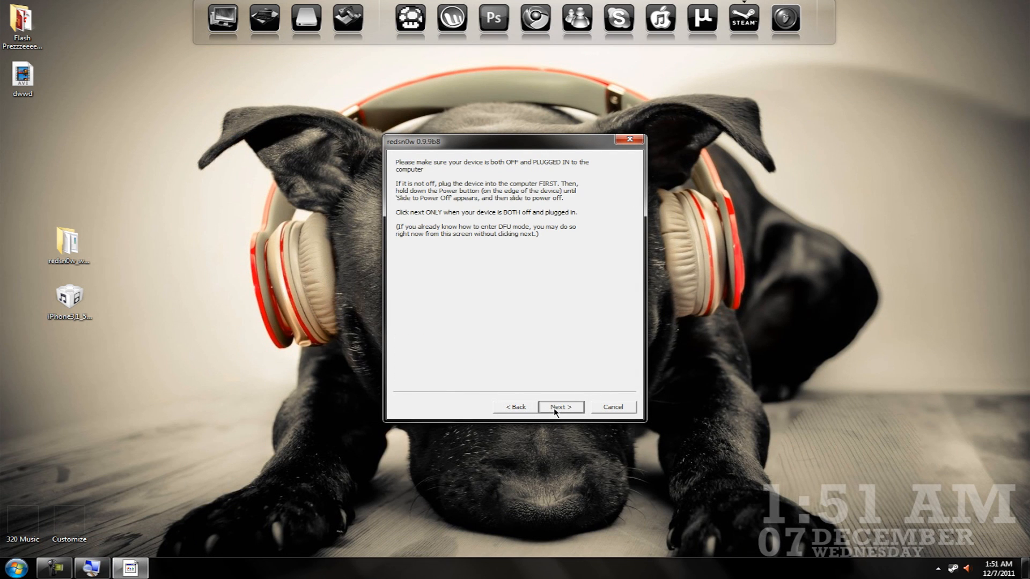
pyautogui.click(559, 407)
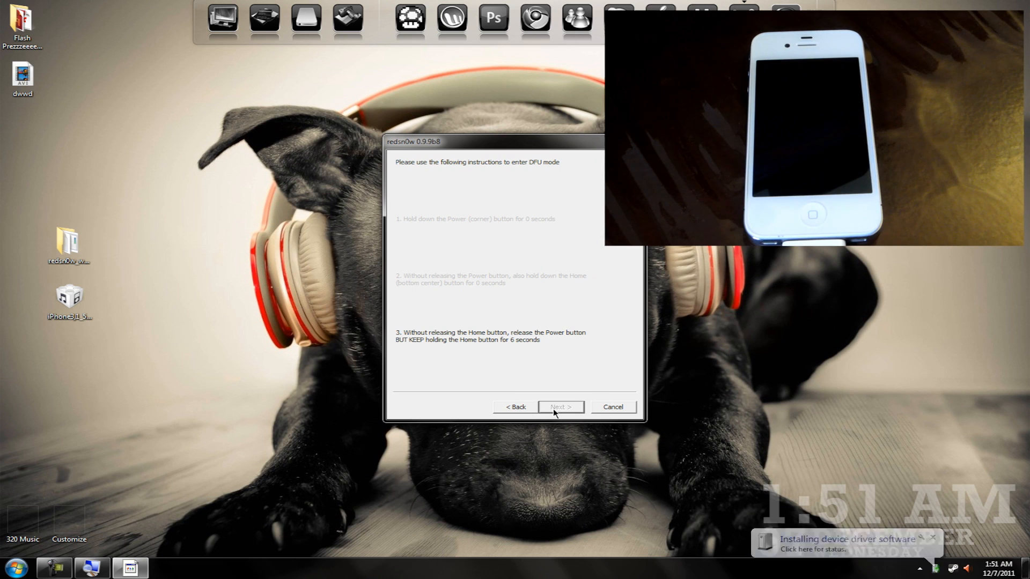
# Step: Run through DFU mode, acknowledge the Tethered jailbreak notice, and exit redsn0w once 'Done!' appears
pyautogui.click(560, 407)
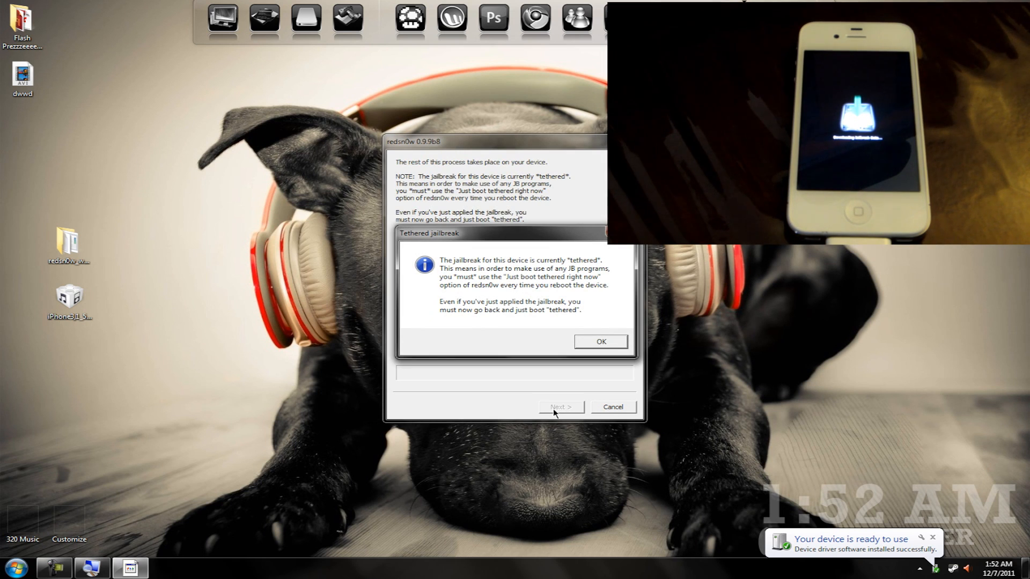
pyautogui.click(598, 341)
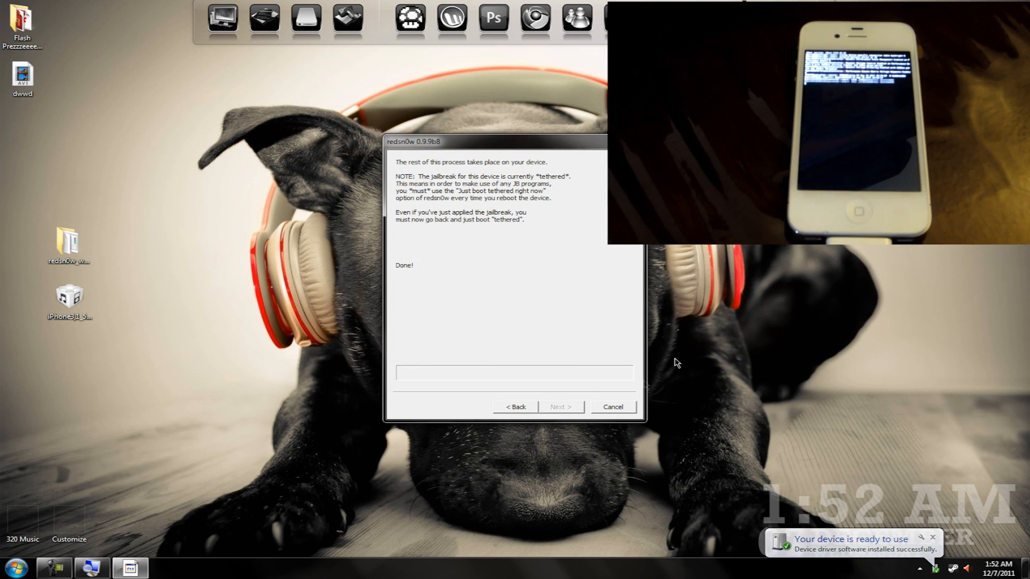
pyautogui.click(612, 407)
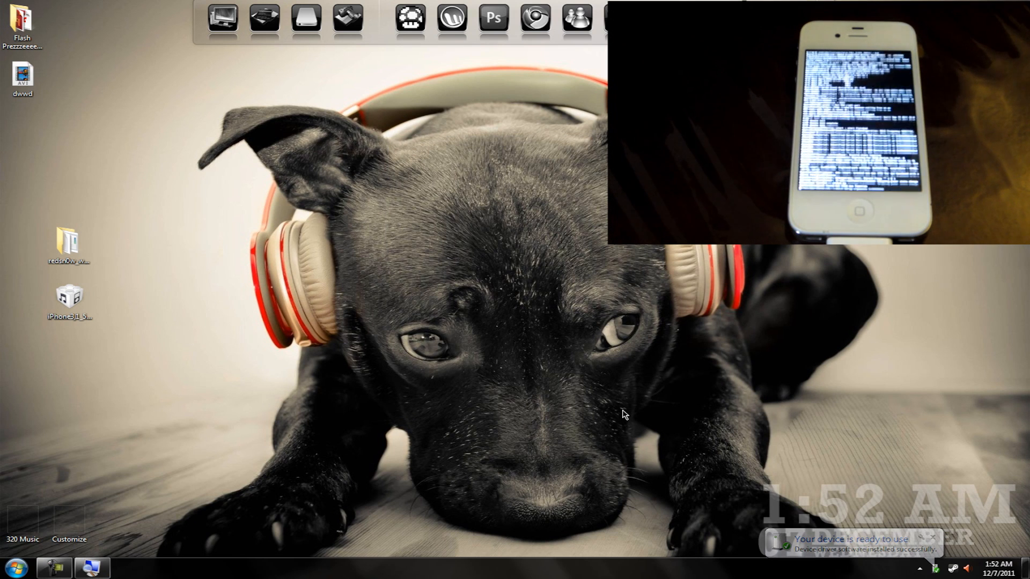